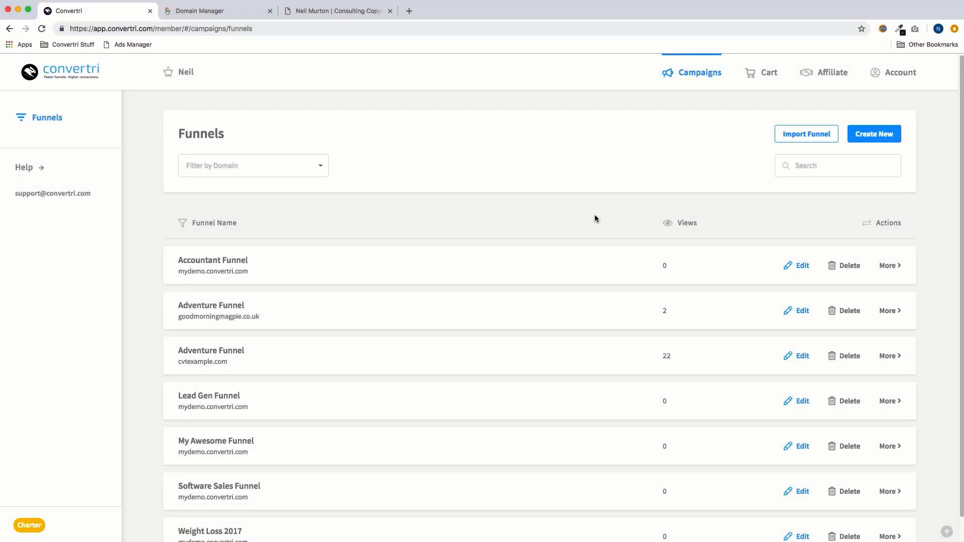
pyautogui.moveTo(525, 252)
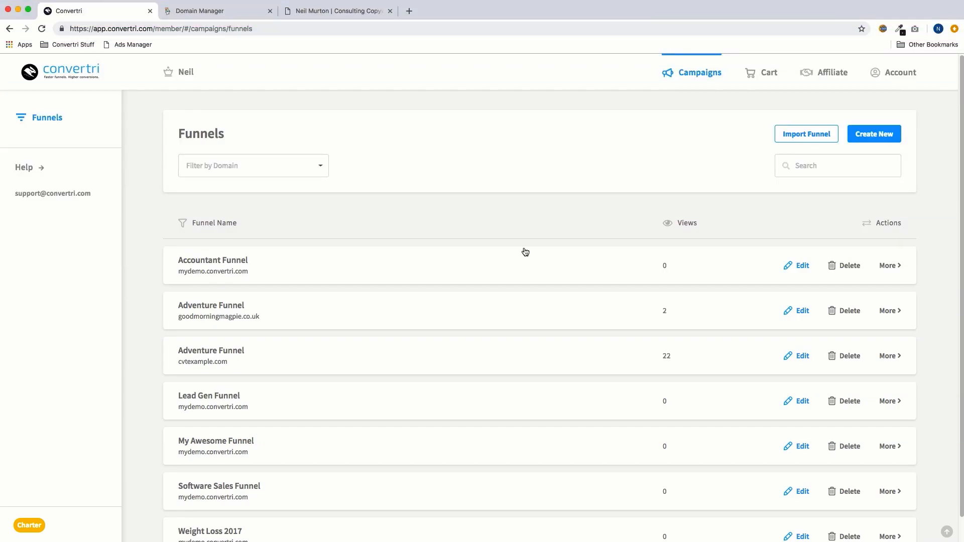
# Switch to the neilmurton.com site and scroll through its Blog page.
pyautogui.click(337, 10)
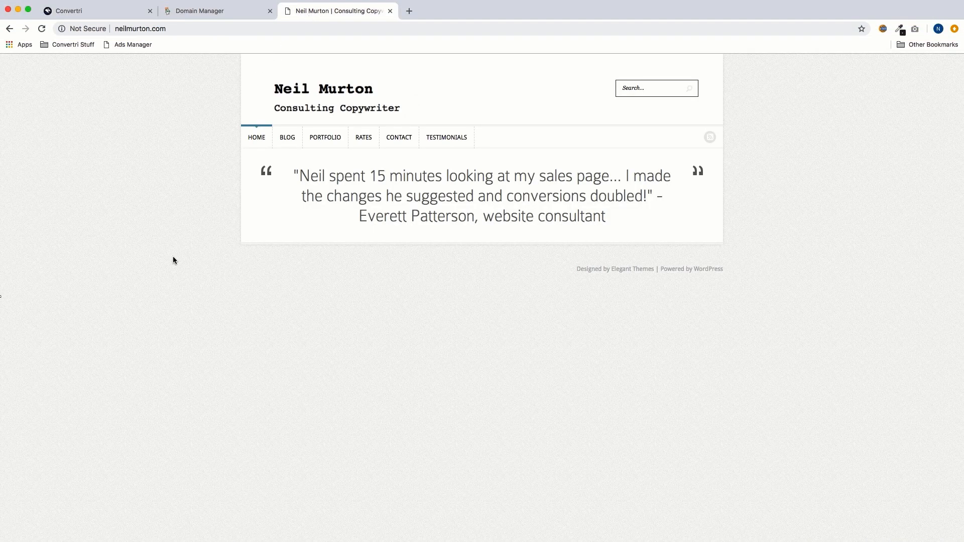
pyautogui.click(287, 137)
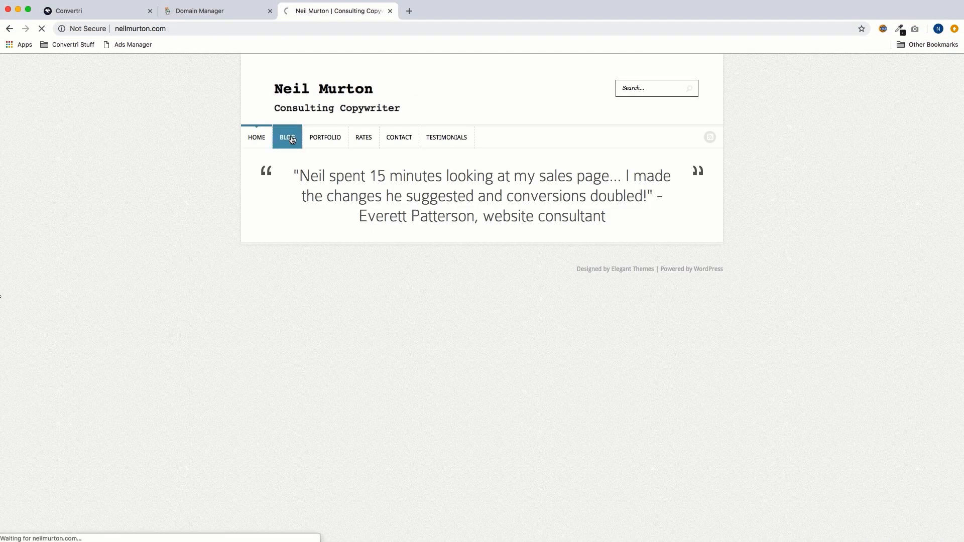
pyautogui.click(287, 137)
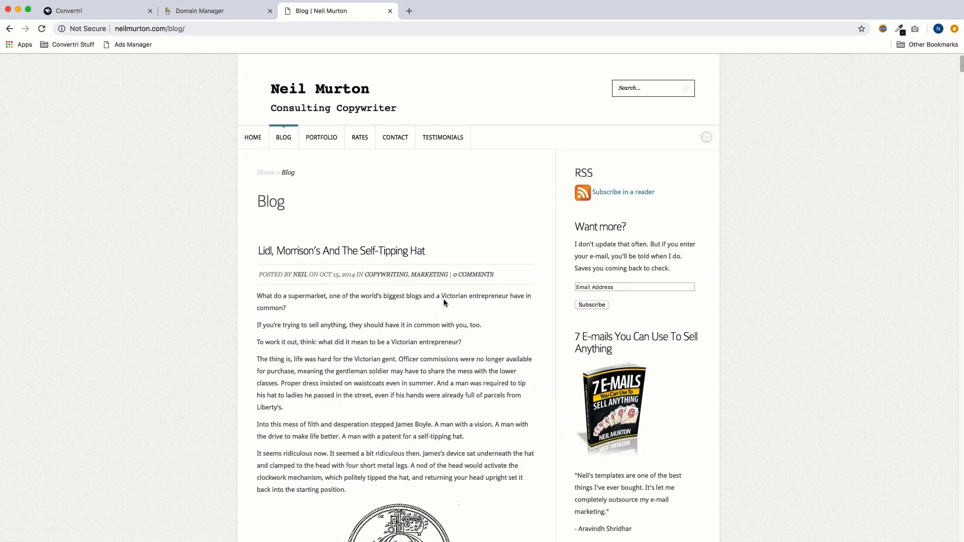
pyautogui.scroll(-3)
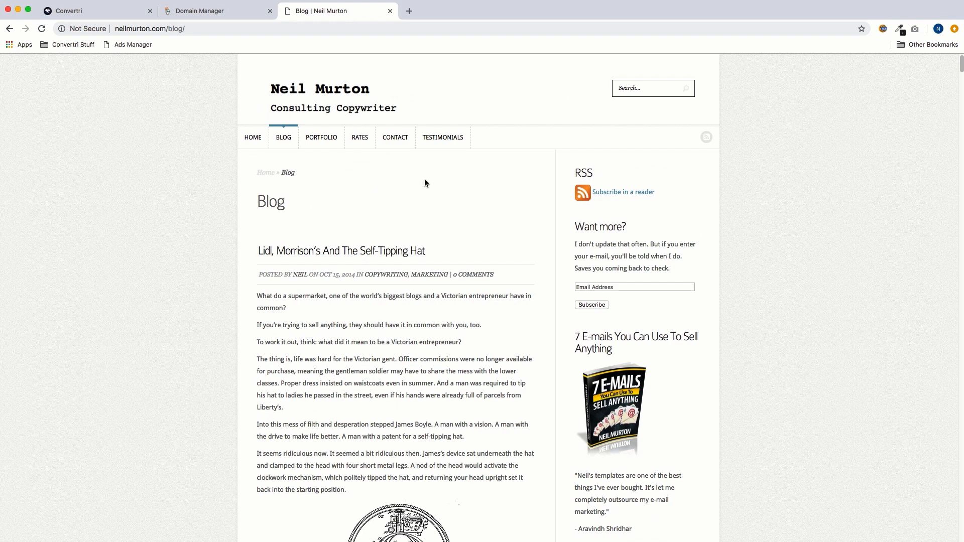
# Check the Contact page, revisit the Blog, then return to the GoDaddy domains list.
pyautogui.click(394, 137)
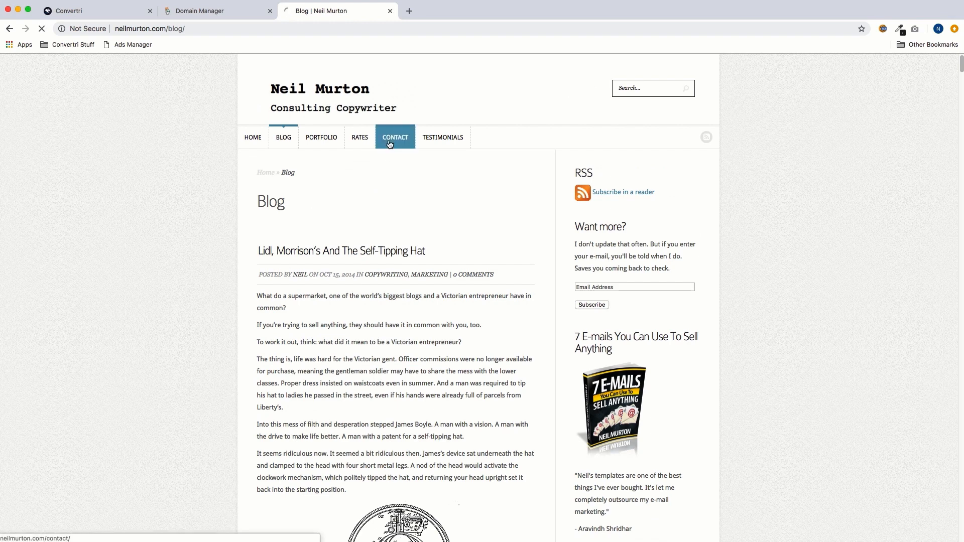
pyautogui.click(395, 137)
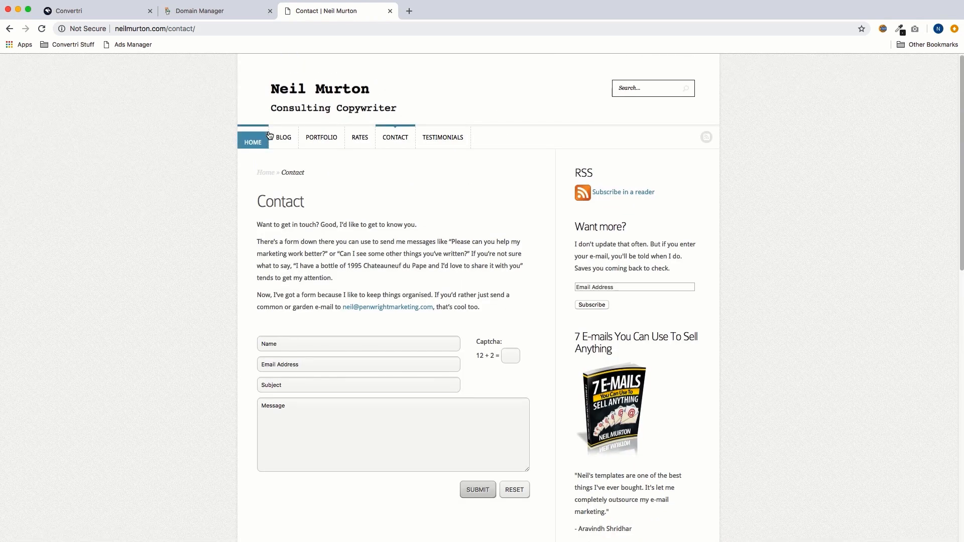
pyautogui.click(283, 137)
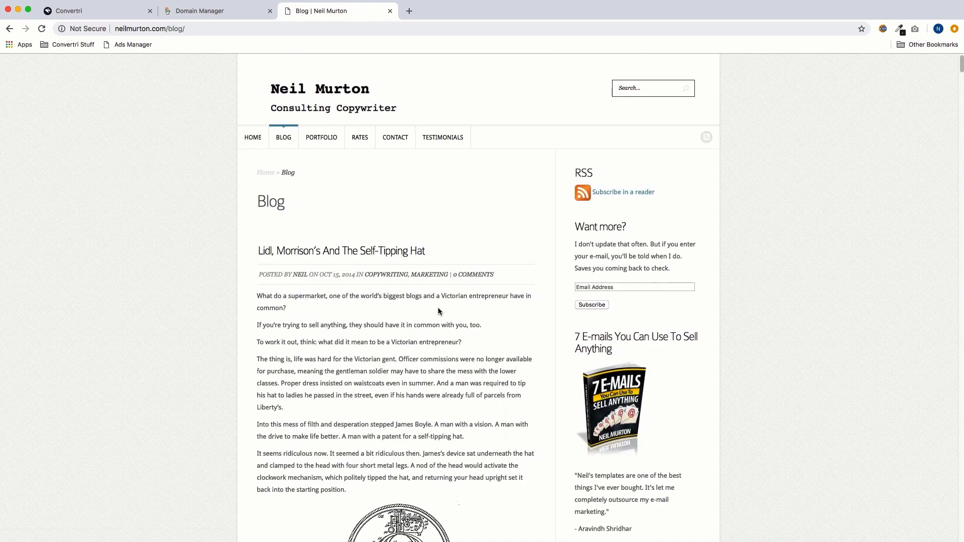
pyautogui.scroll(-3)
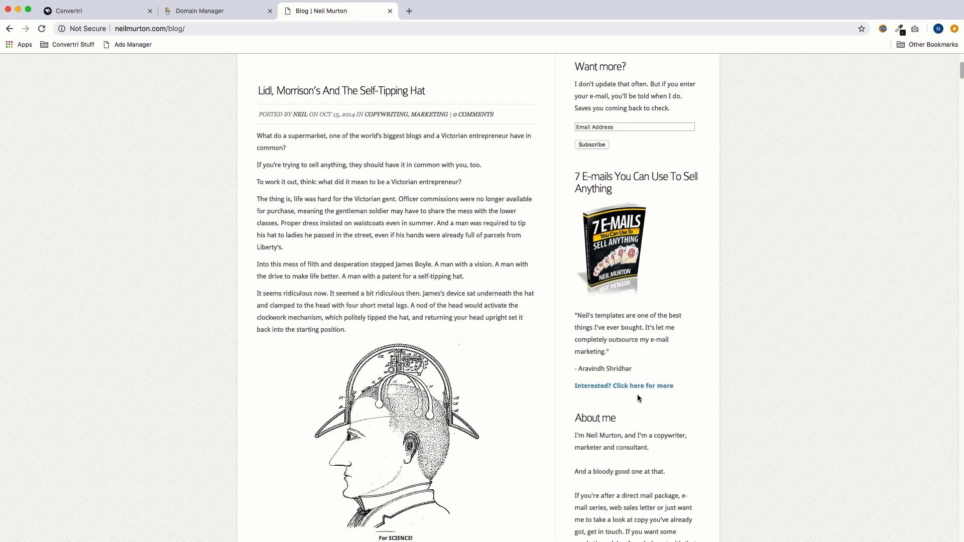
pyautogui.click(212, 11)
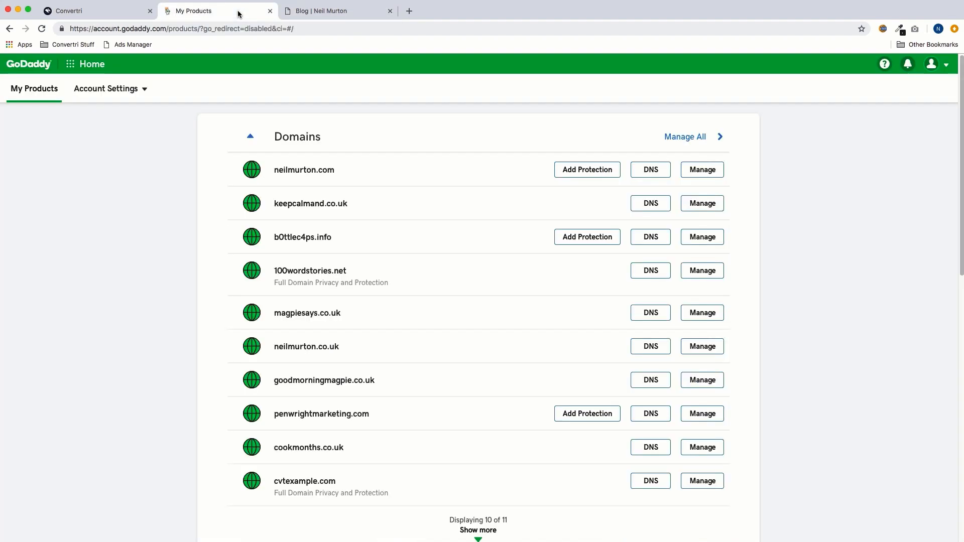
pyautogui.moveTo(203, 124)
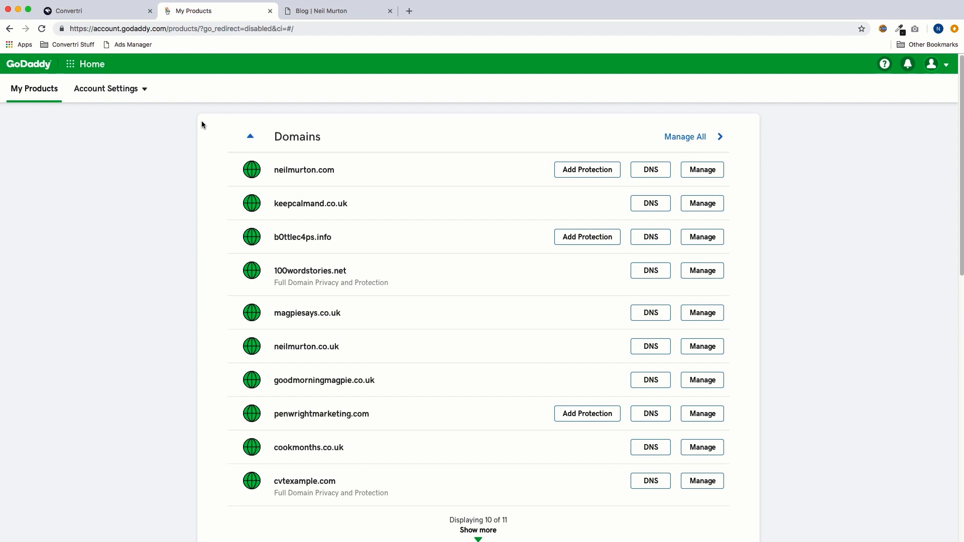
pyautogui.moveTo(206, 121)
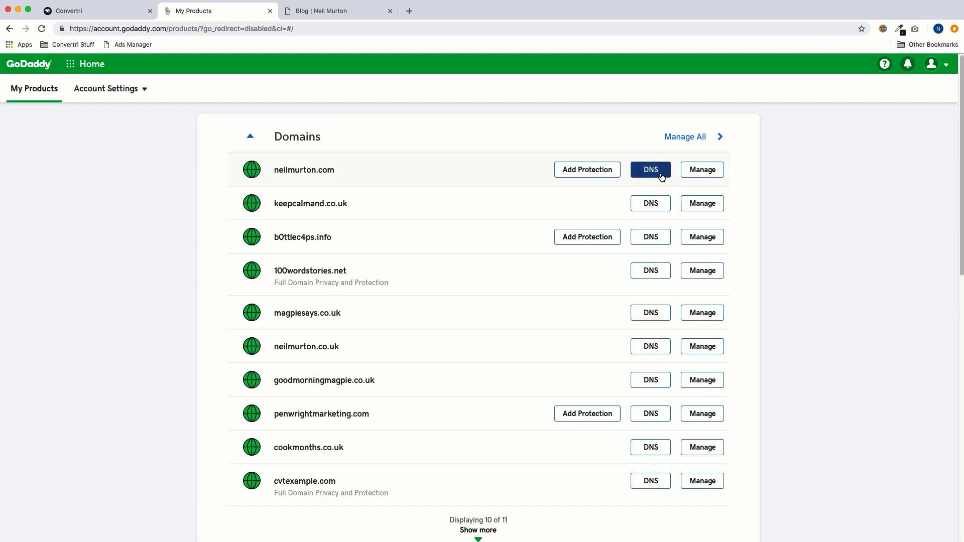
# Open neilmurton.com's DNS Management page and scroll down to the Add link.
pyautogui.click(650, 170)
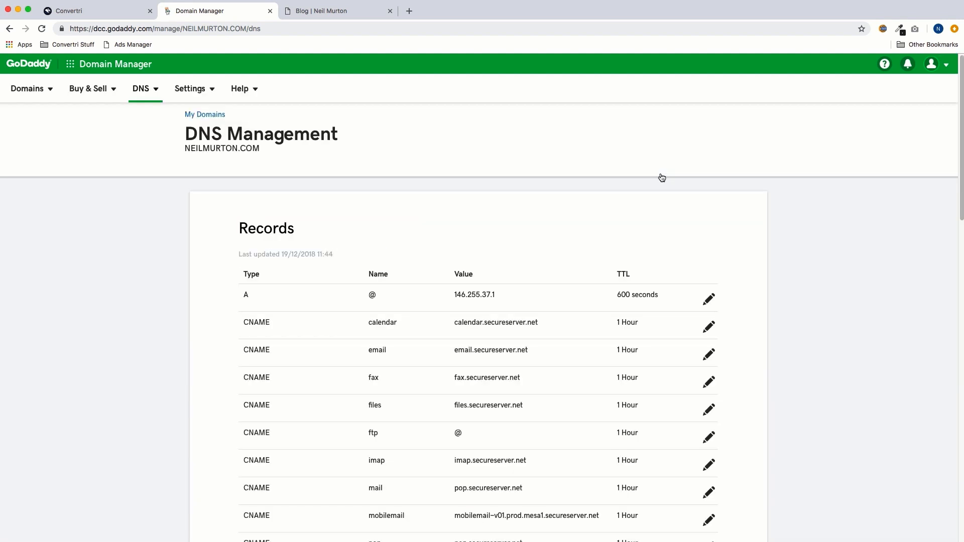
pyautogui.scroll(-3)
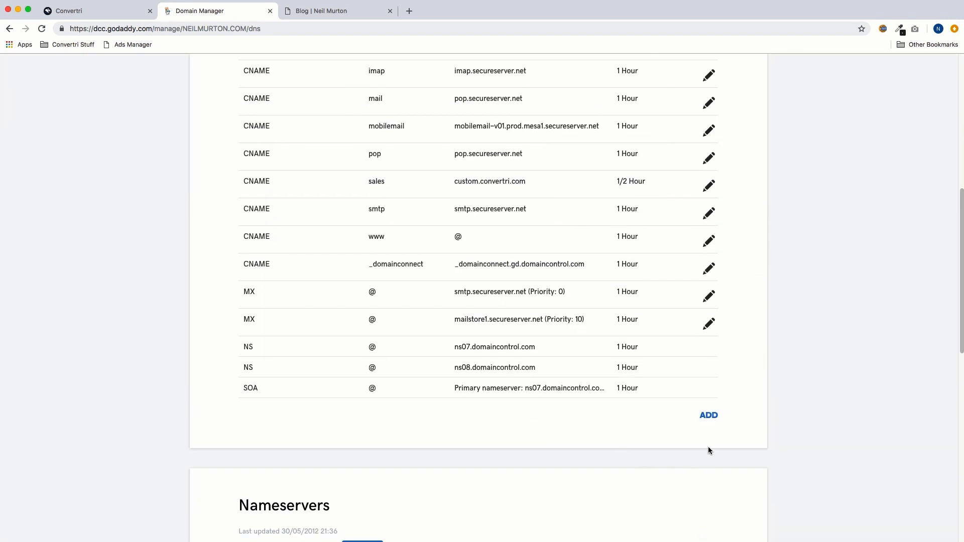
# Save a new CNAME record with host 'offers' pointing to custom.convertri.com.
pyautogui.click(708, 415)
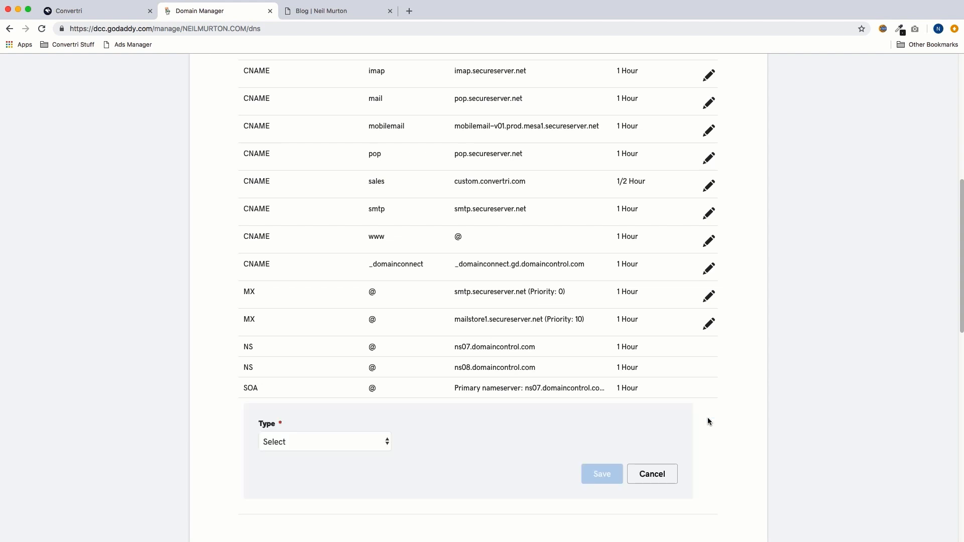
pyautogui.scroll(-3)
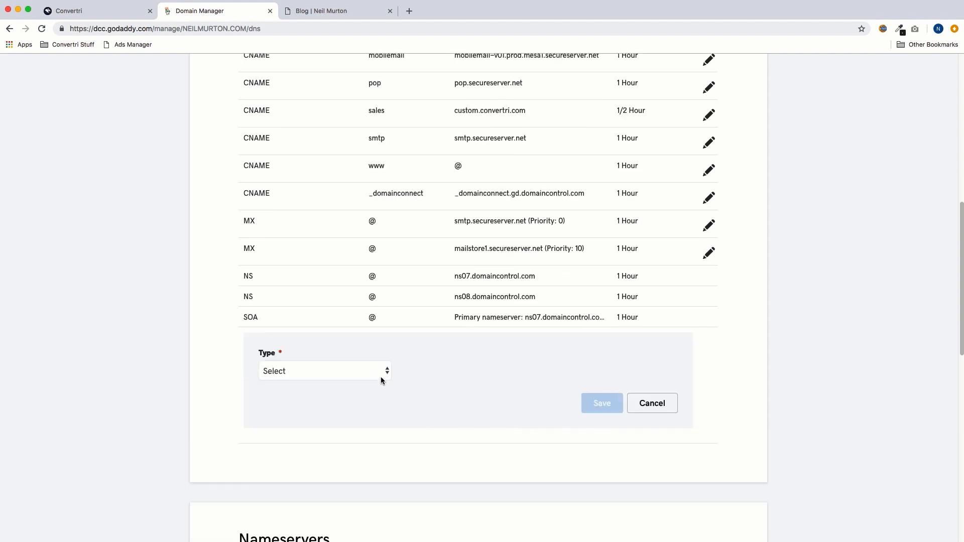
pyautogui.click(323, 370)
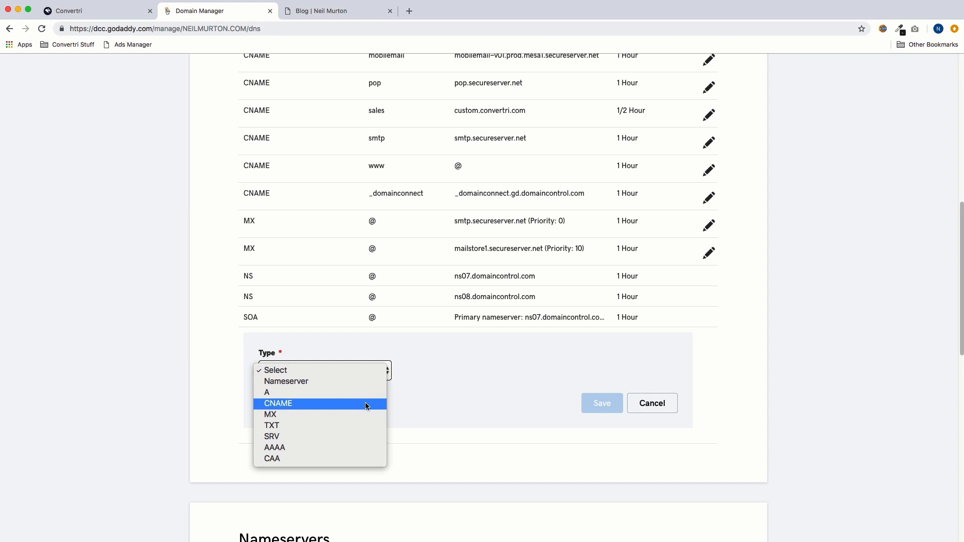
pyautogui.click(278, 403)
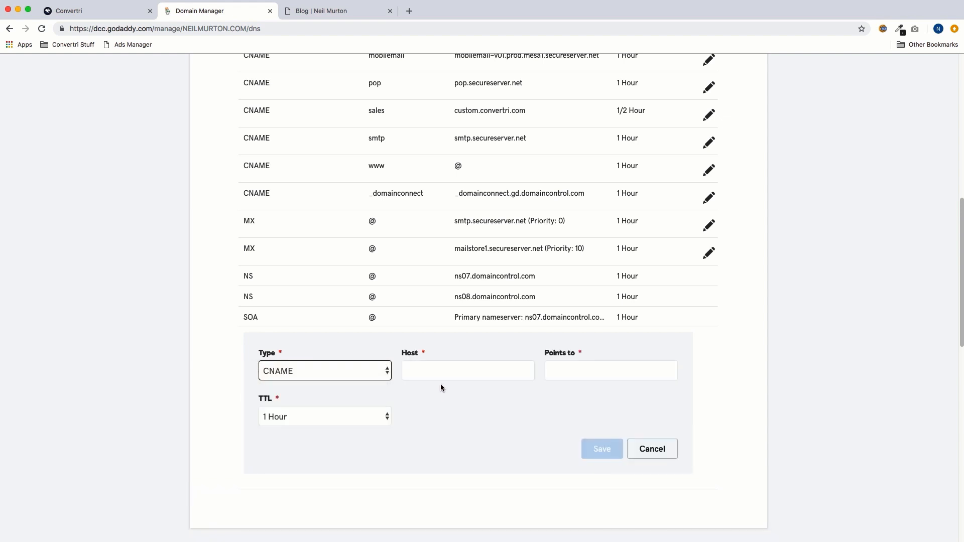
pyautogui.click(467, 370)
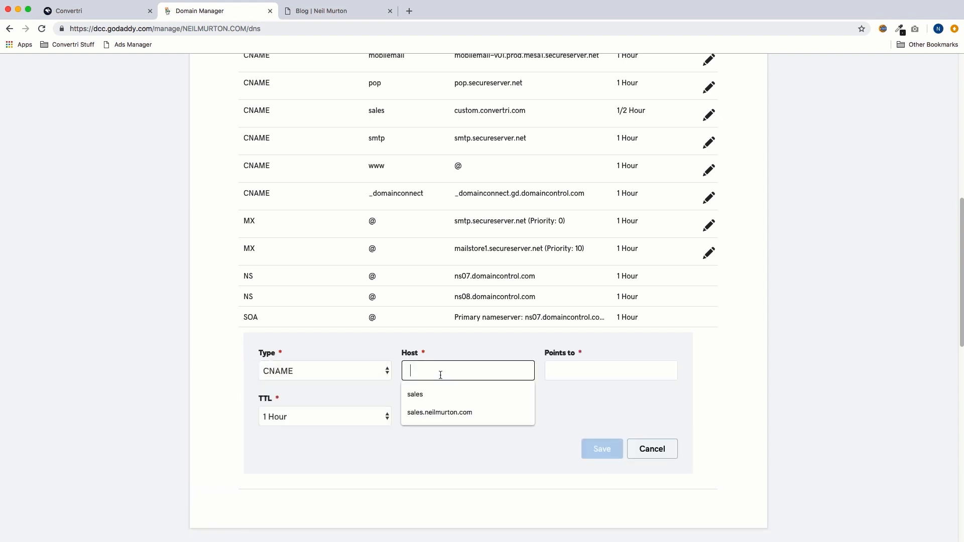
pyautogui.write('offers')
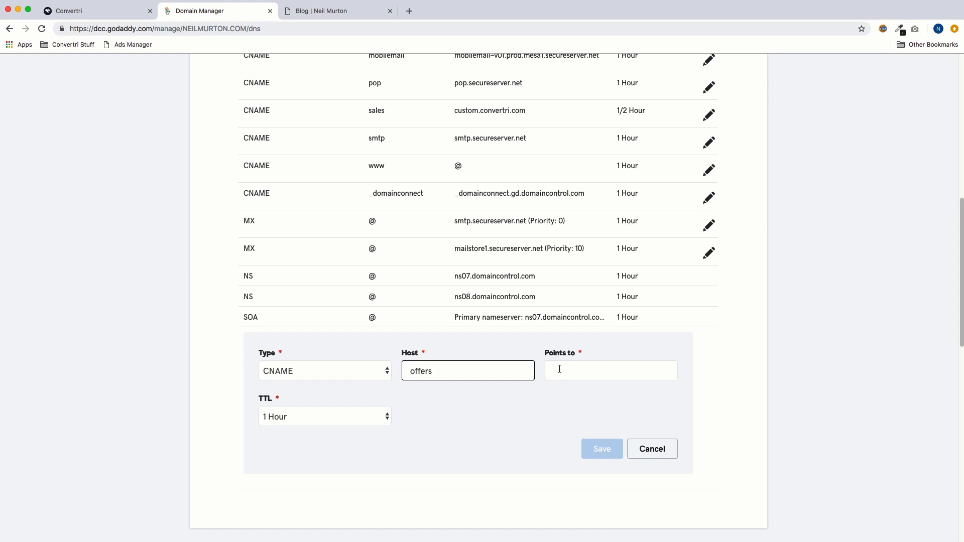
pyautogui.write('custom.convertri.com')
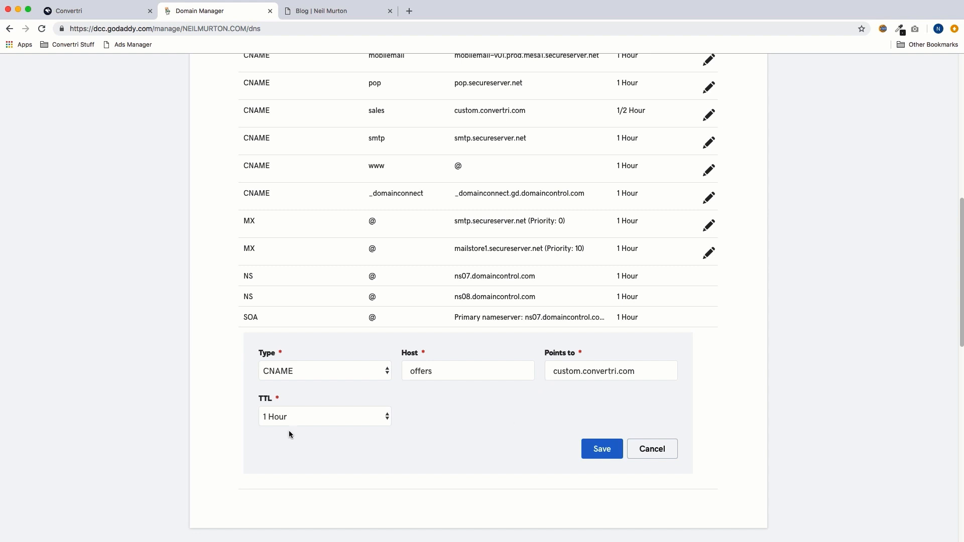
pyautogui.moveTo(279, 422)
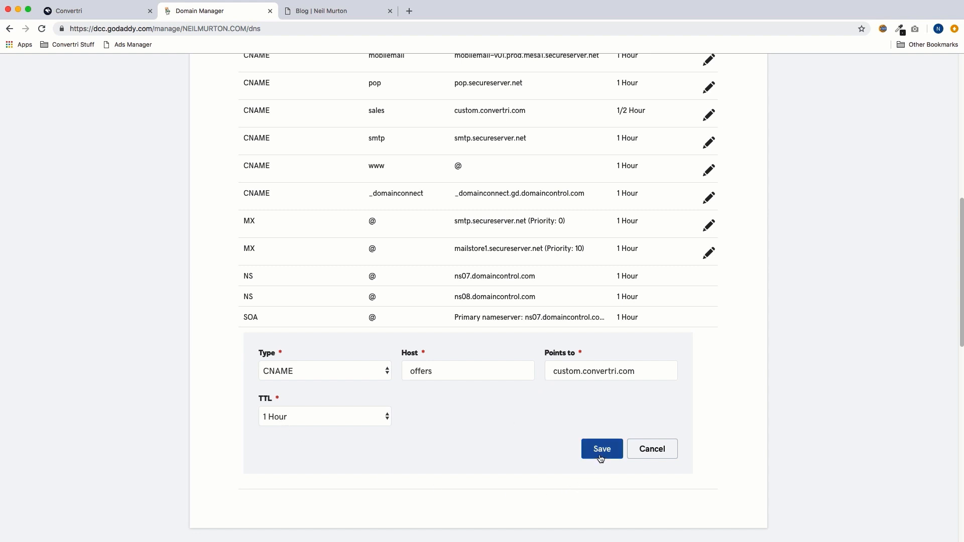
pyautogui.click(600, 448)
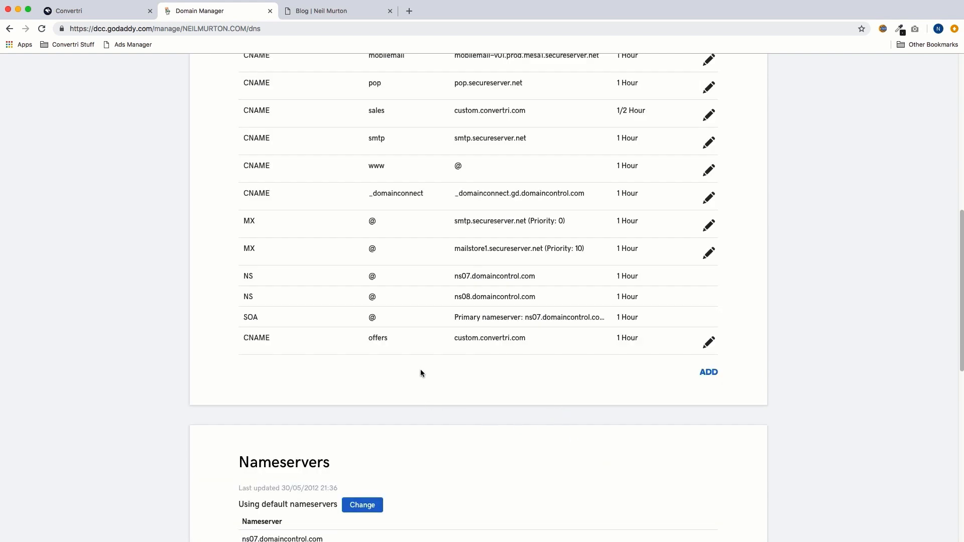
pyautogui.moveTo(421, 359)
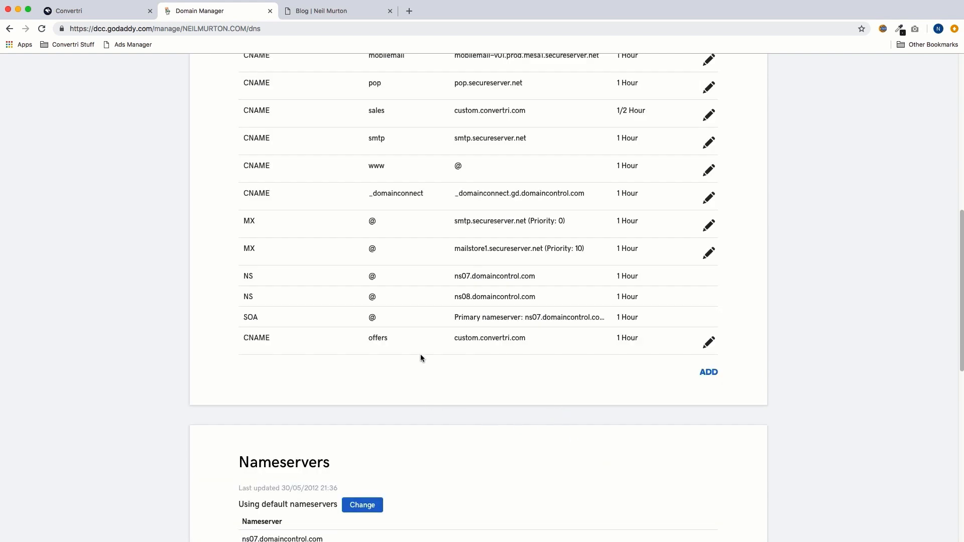
# Go to Convertri's Account settings and open the Domains page.
pyautogui.click(95, 10)
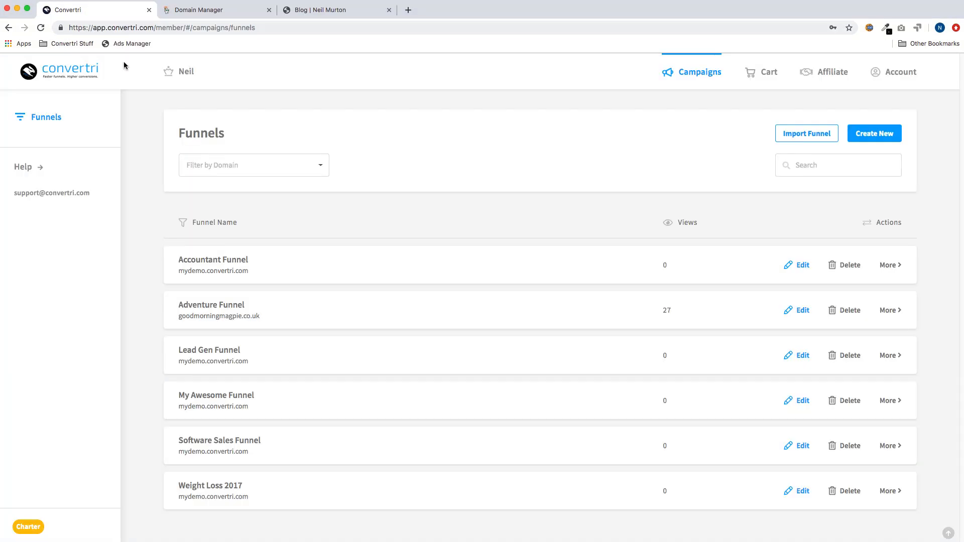
pyautogui.moveTo(337, 109)
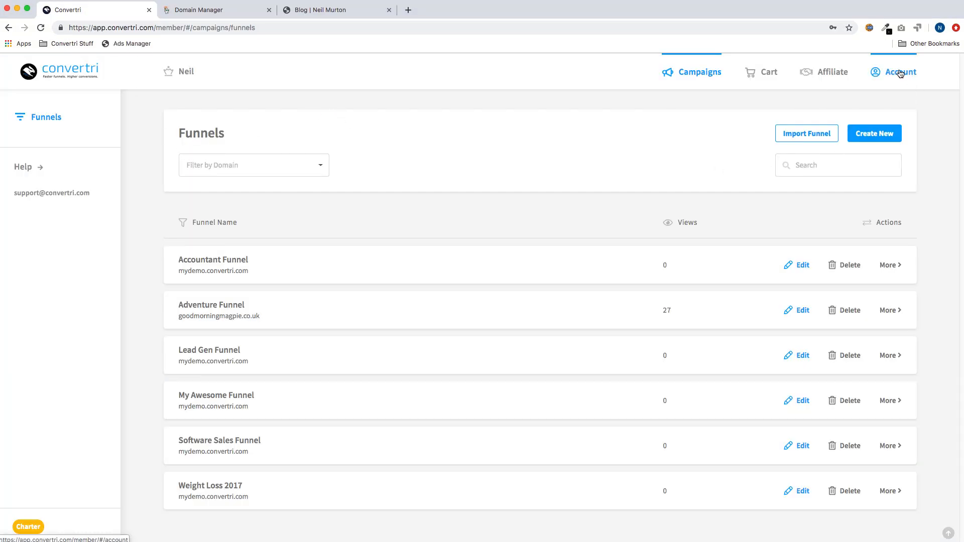
pyautogui.click(899, 71)
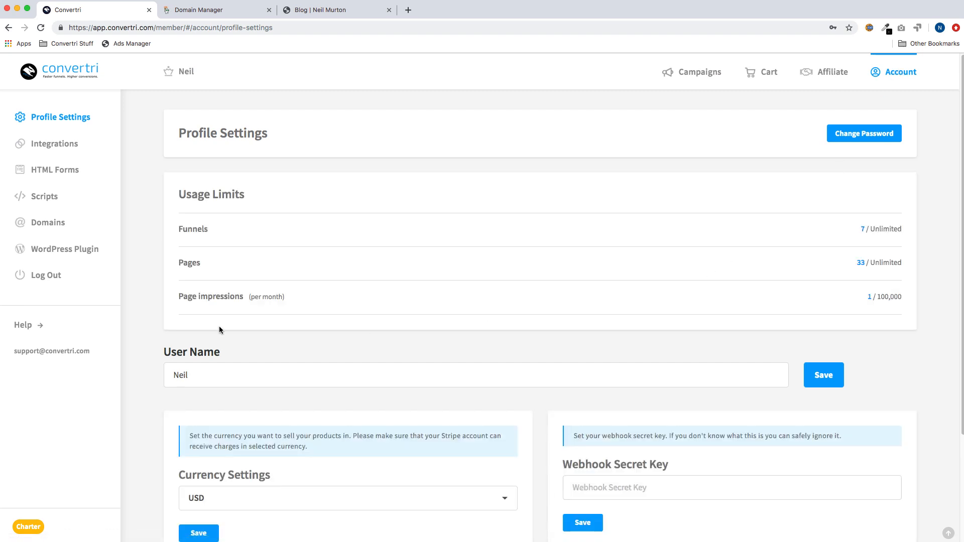
pyautogui.click(47, 222)
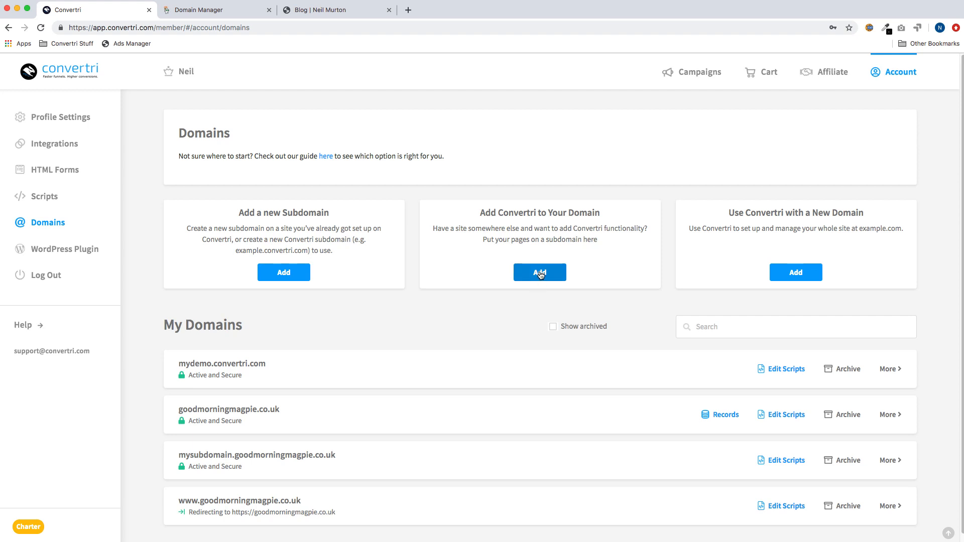
# Add offers.neilmurton.com under 'Add Convertri to Your Domain'.
pyautogui.click(539, 272)
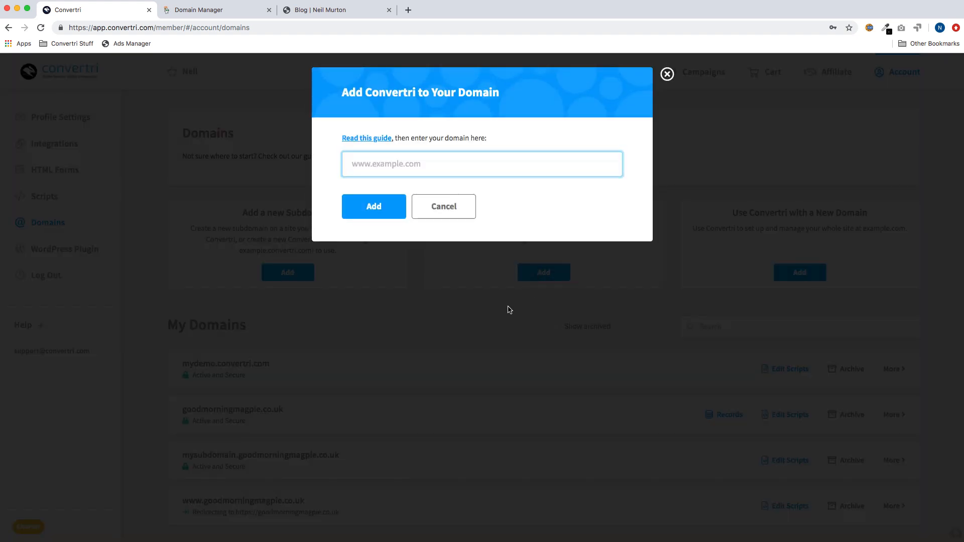
pyautogui.write('offers.neilmurt')
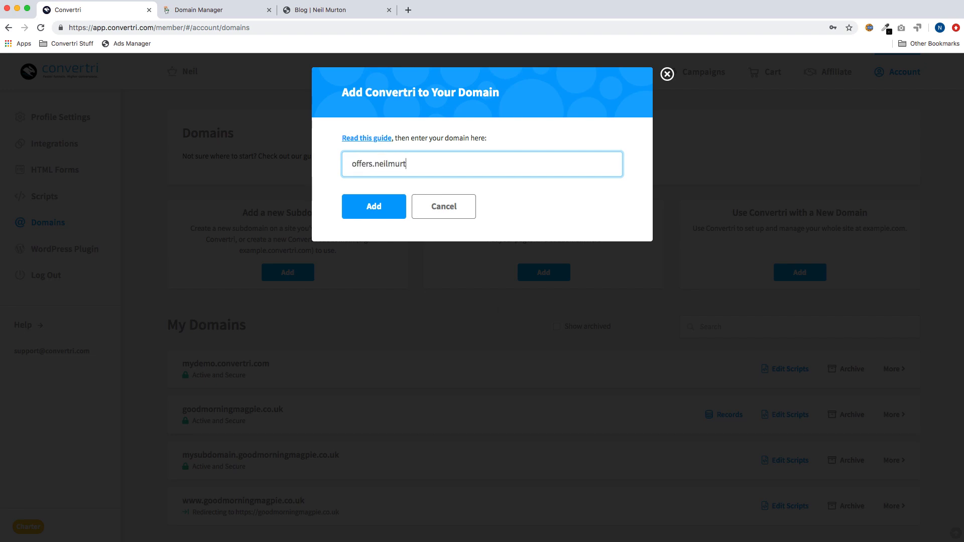
pyautogui.write('on.com')
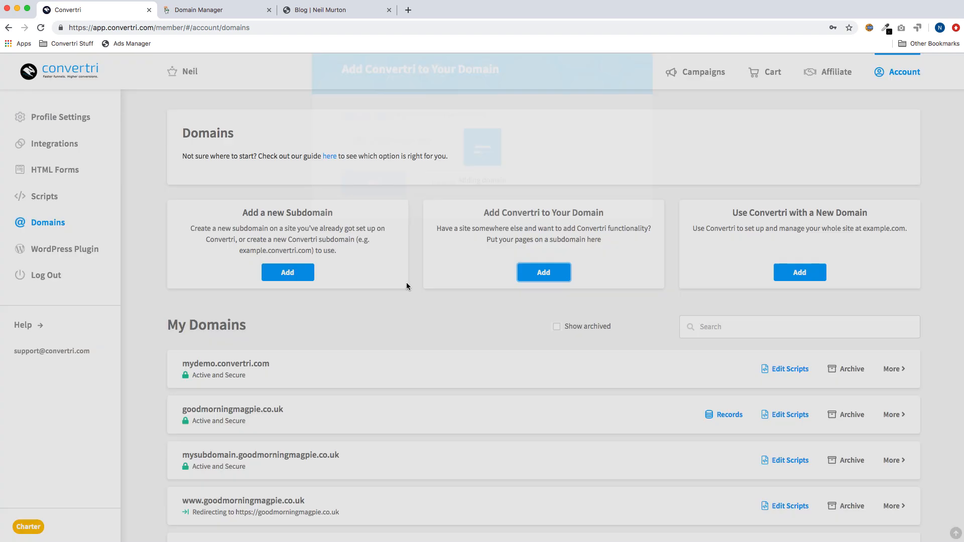
# Scroll the My Domains list to find the active offers.neilmurton.com entry.
pyautogui.scroll(-3)
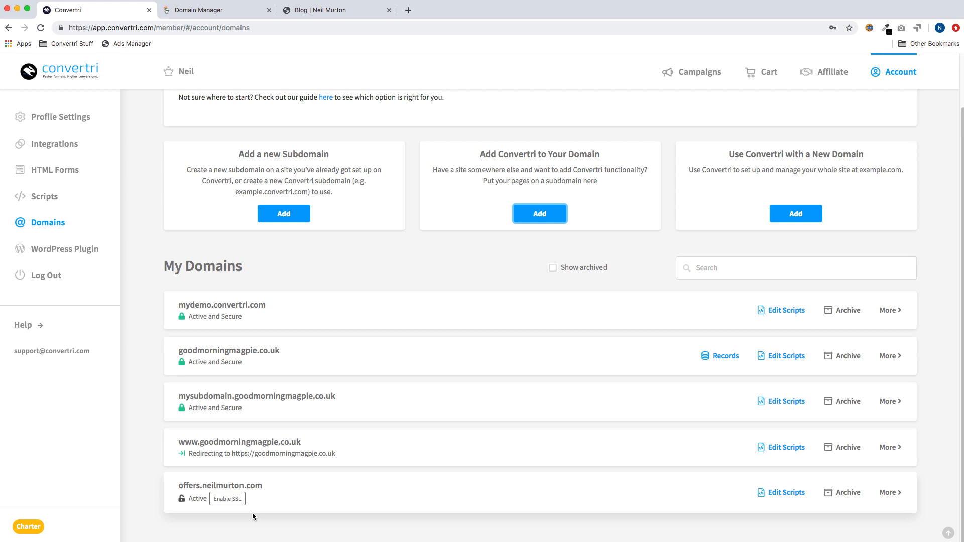
pyautogui.moveTo(227, 498)
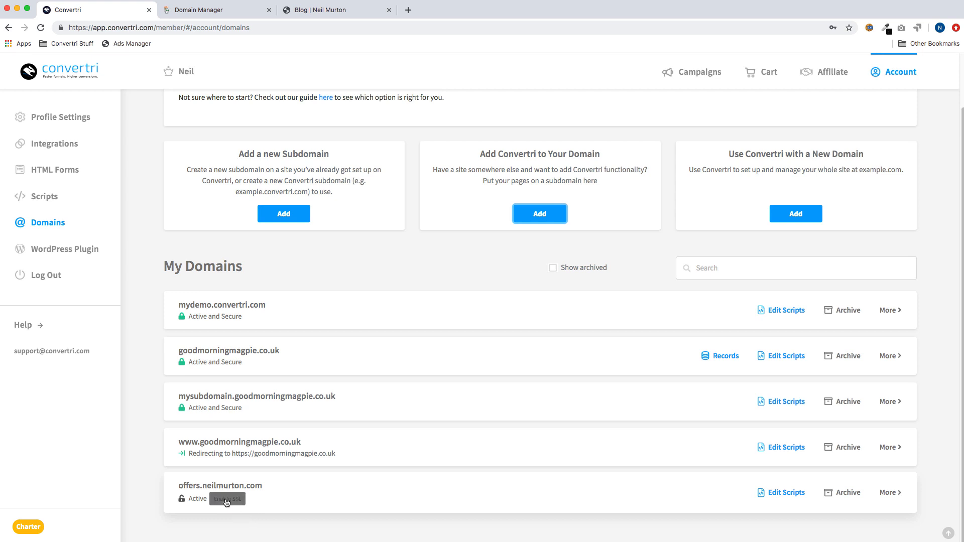
# Enable and confirm SSL for offers.neilmurton.com.
pyautogui.click(227, 499)
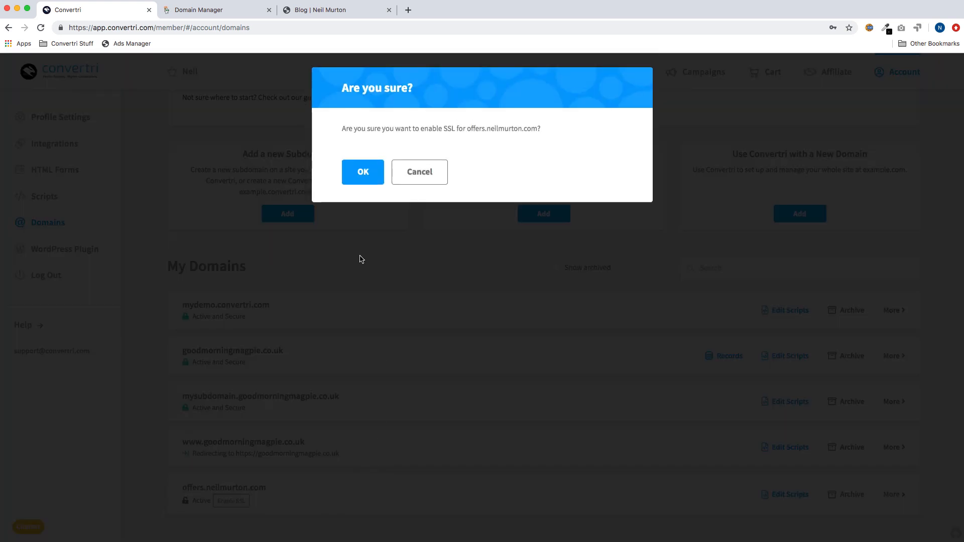
pyautogui.click(362, 172)
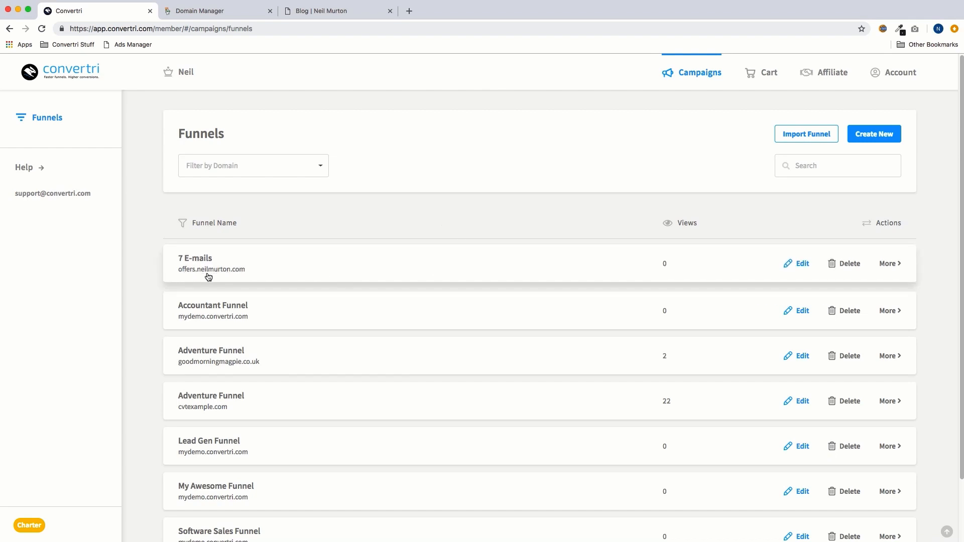
# Open the 7 E-mails funnel and edit its sales page.
pyautogui.click(194, 258)
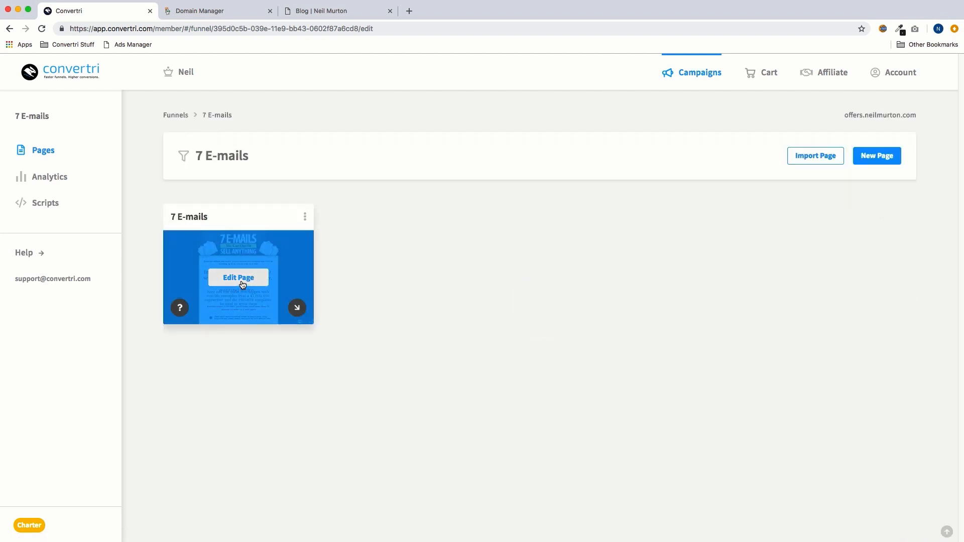
pyautogui.click(238, 277)
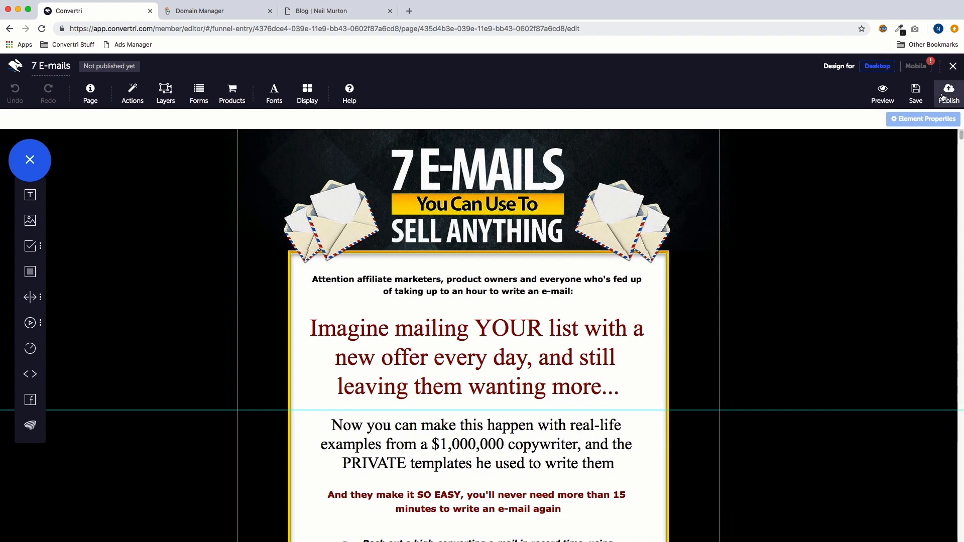
# Publish the 7 E-mails page at path '7emails' and view it live.
pyautogui.click(948, 92)
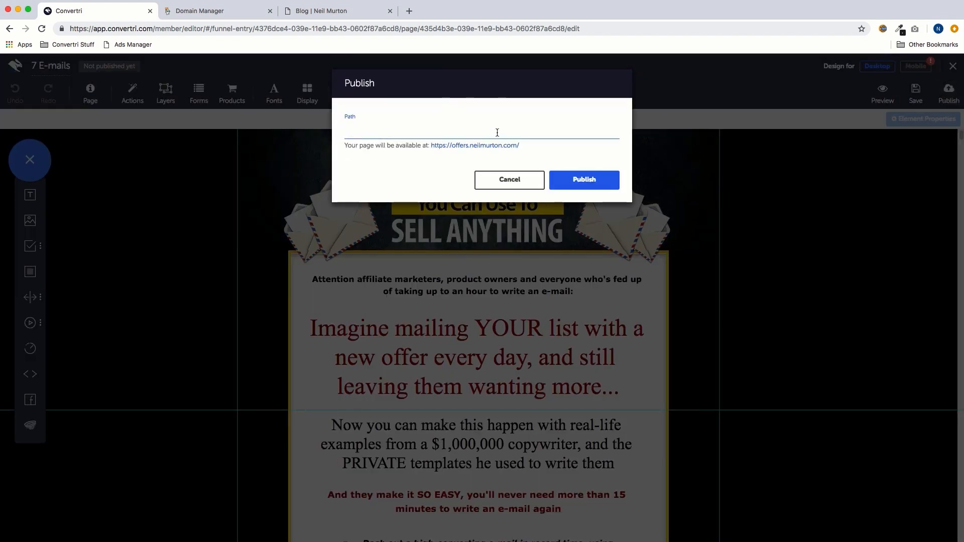
pyautogui.write('7emails')
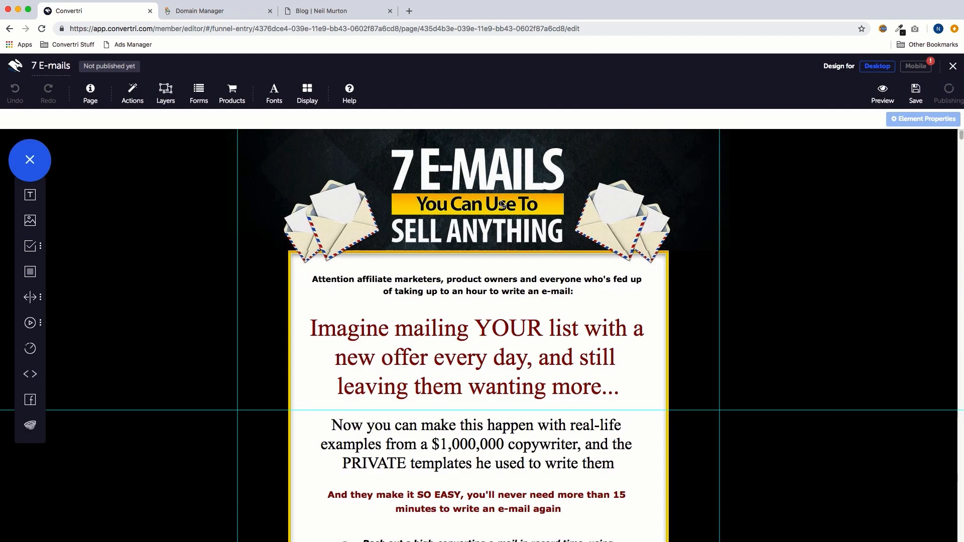
pyautogui.click(947, 93)
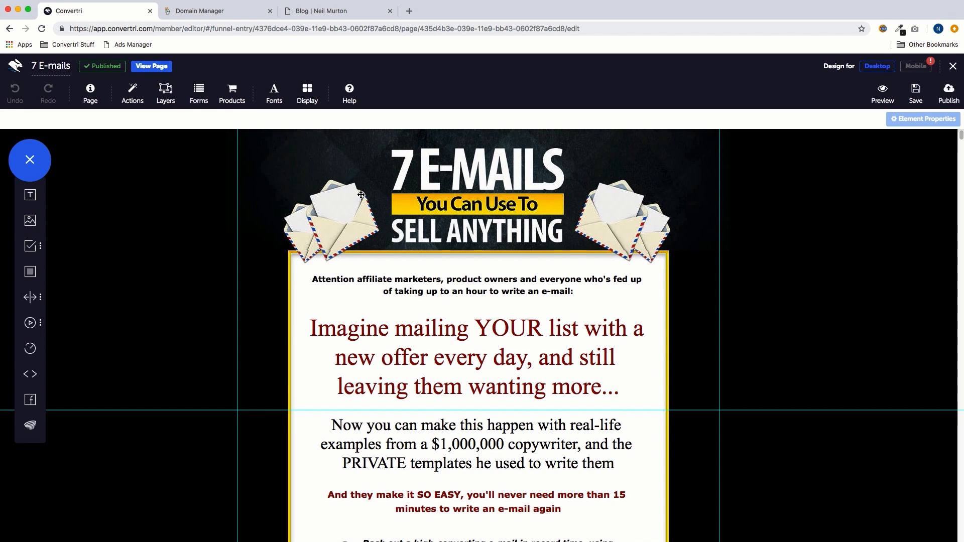
pyautogui.click(152, 67)
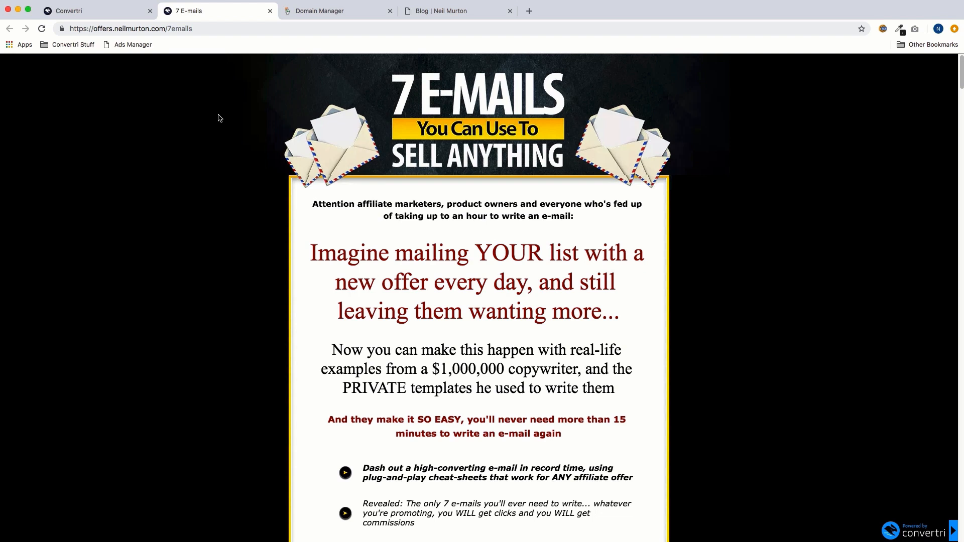
pyautogui.moveTo(218, 115)
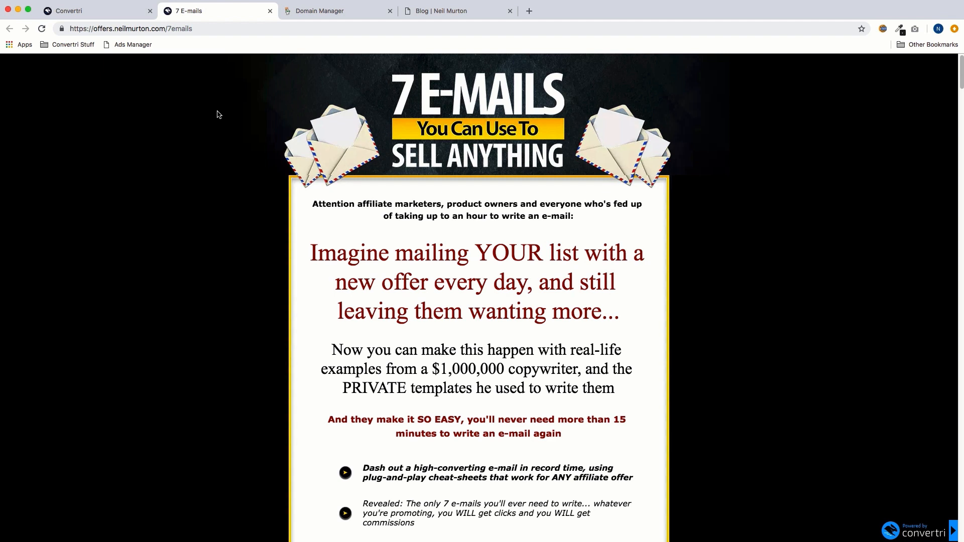